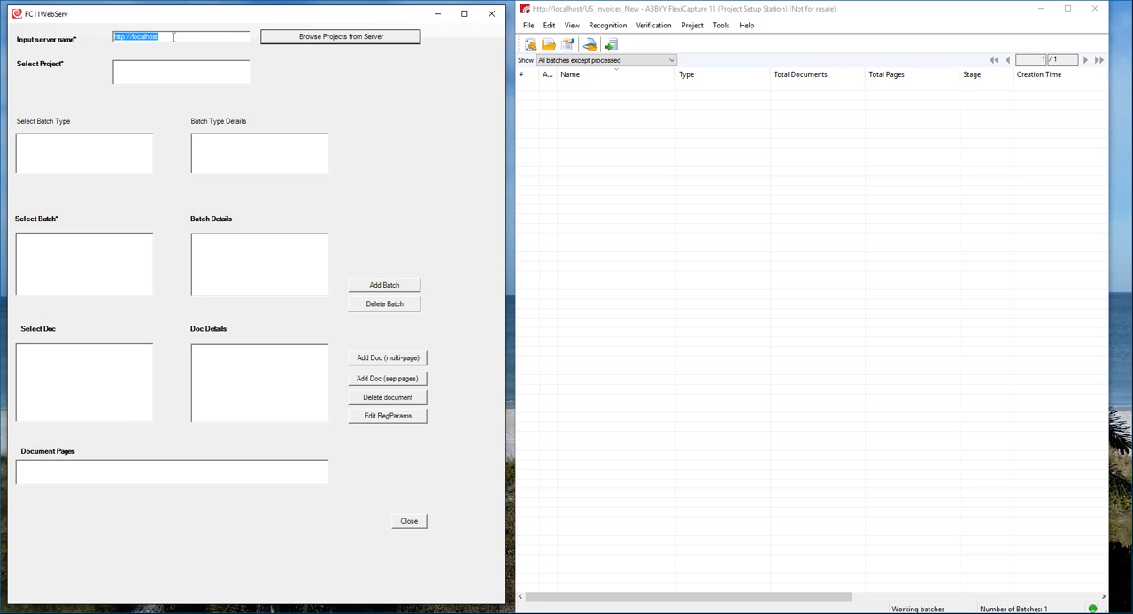
# Load the localhost server's project list: US_Invoices_backup_1, Employee Time Sheet and US_Invoices_New.
pyautogui.click(340, 35)
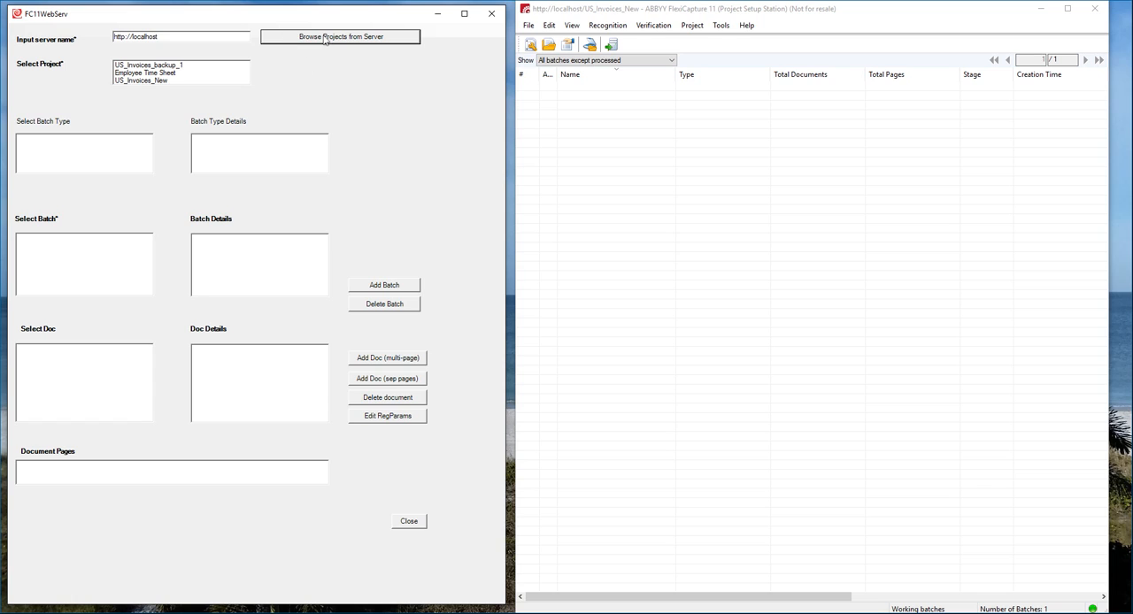
pyautogui.moveTo(340, 35)
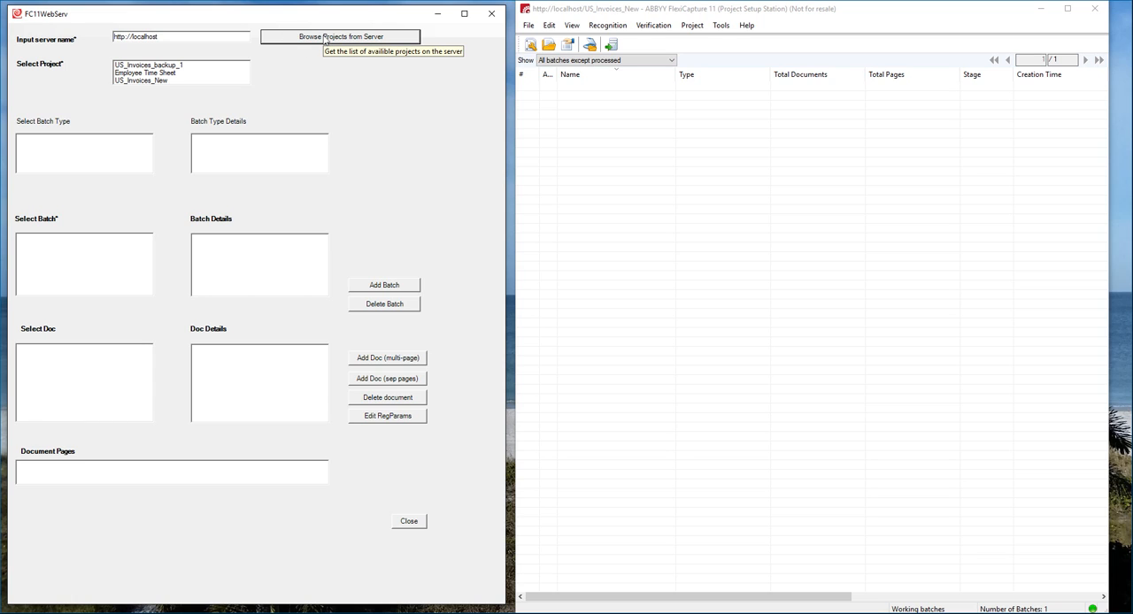
pyautogui.moveTo(269, 97)
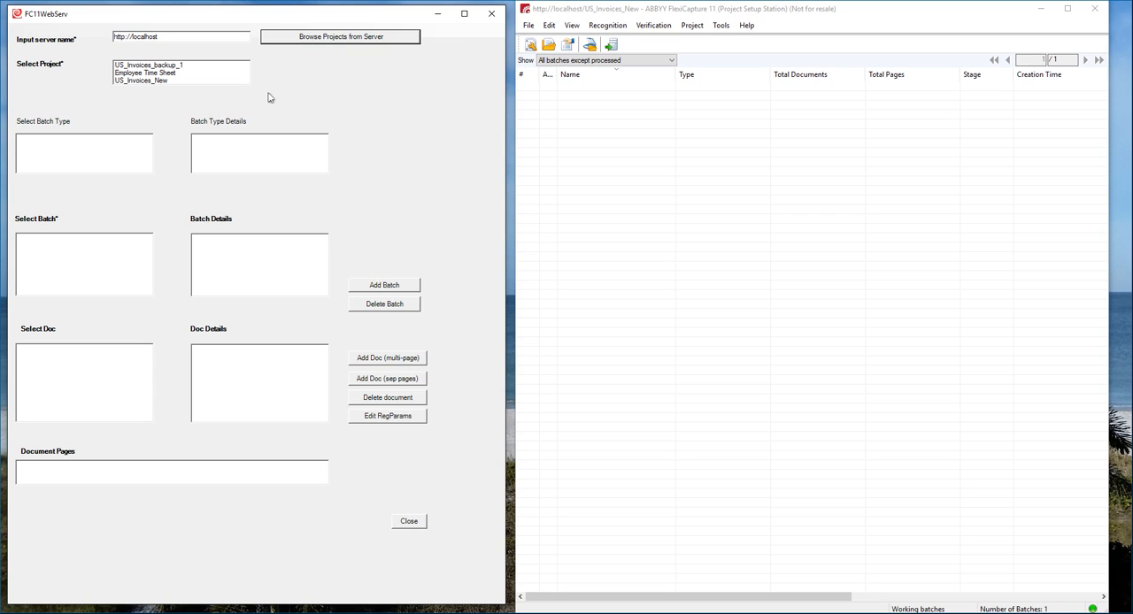
pyautogui.moveTo(232, 223)
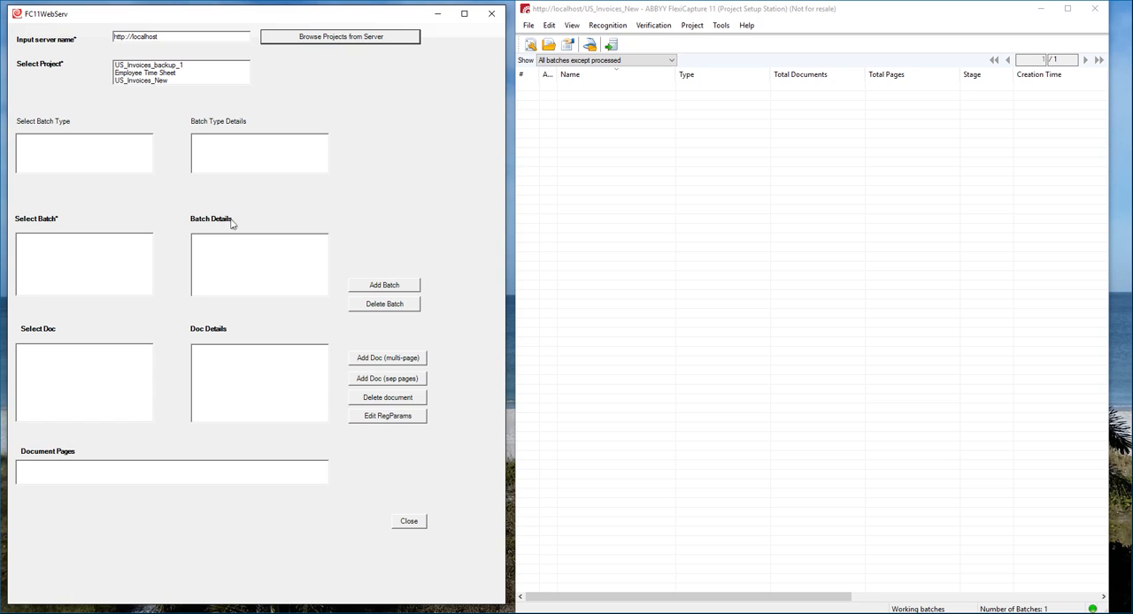
pyautogui.moveTo(170, 88)
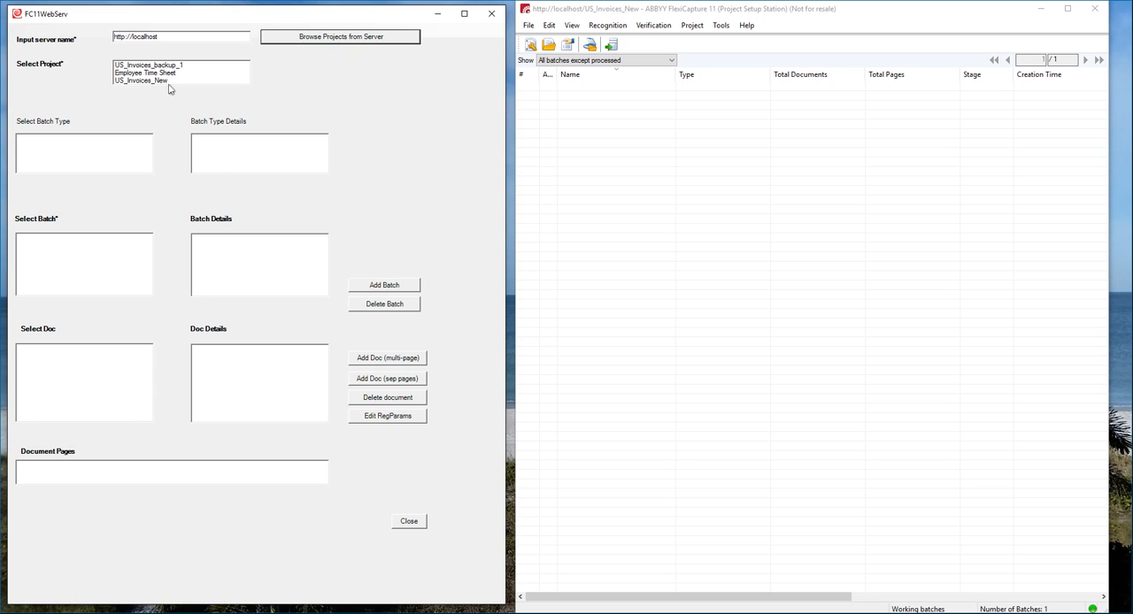
# Create a batch named 'Demo Test' in the US_Invoices_New project and close the success message.
pyautogui.click(140, 80)
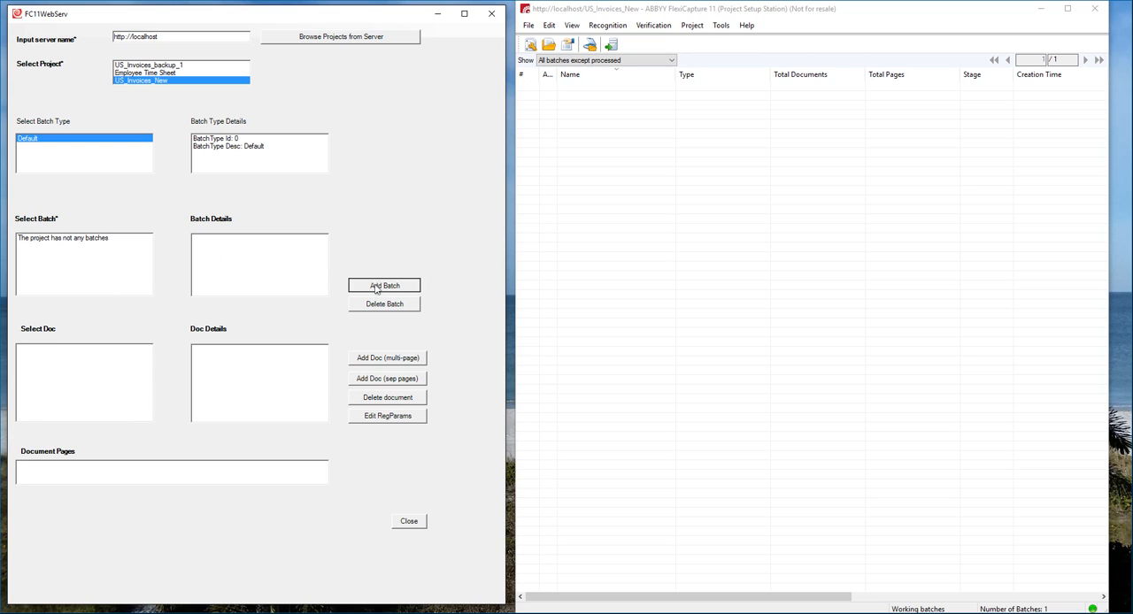
pyautogui.click(384, 285)
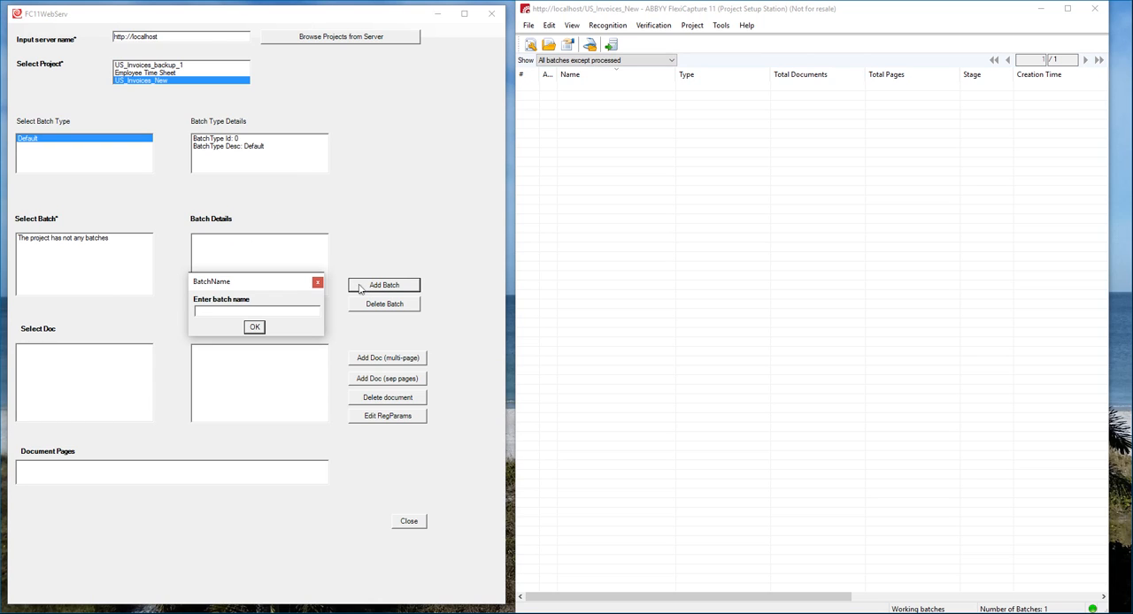
pyautogui.write('Demo Test')
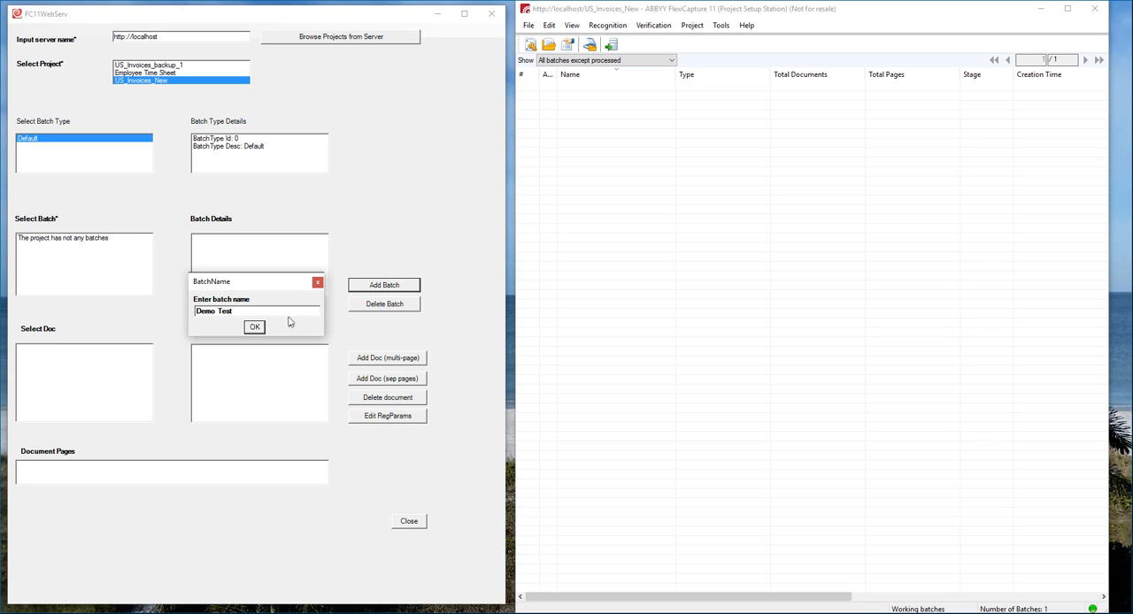
pyautogui.click(255, 326)
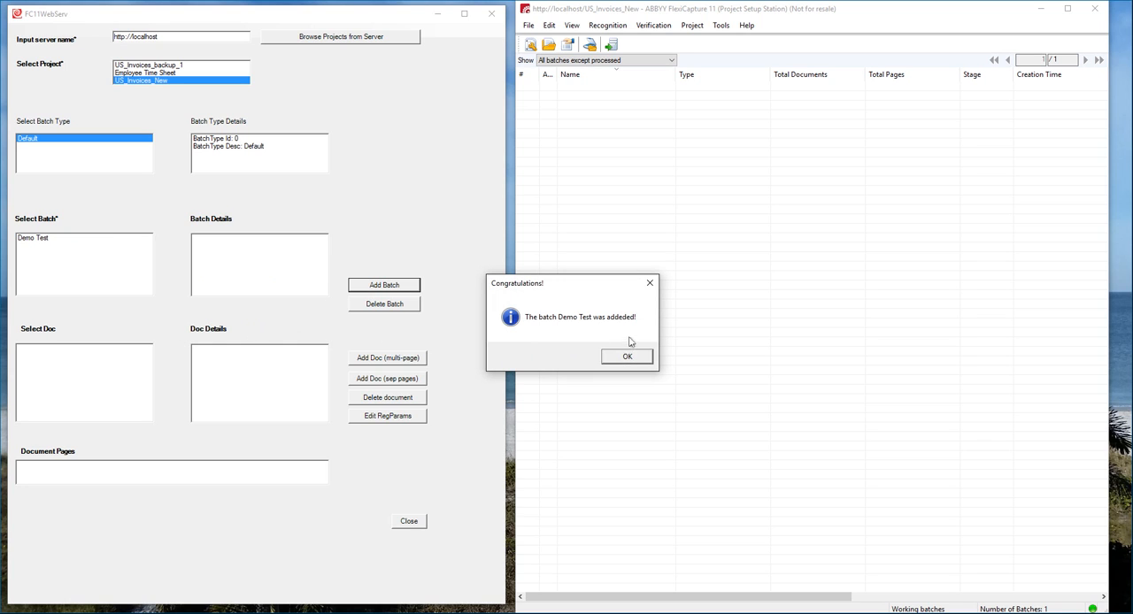
pyautogui.click(627, 355)
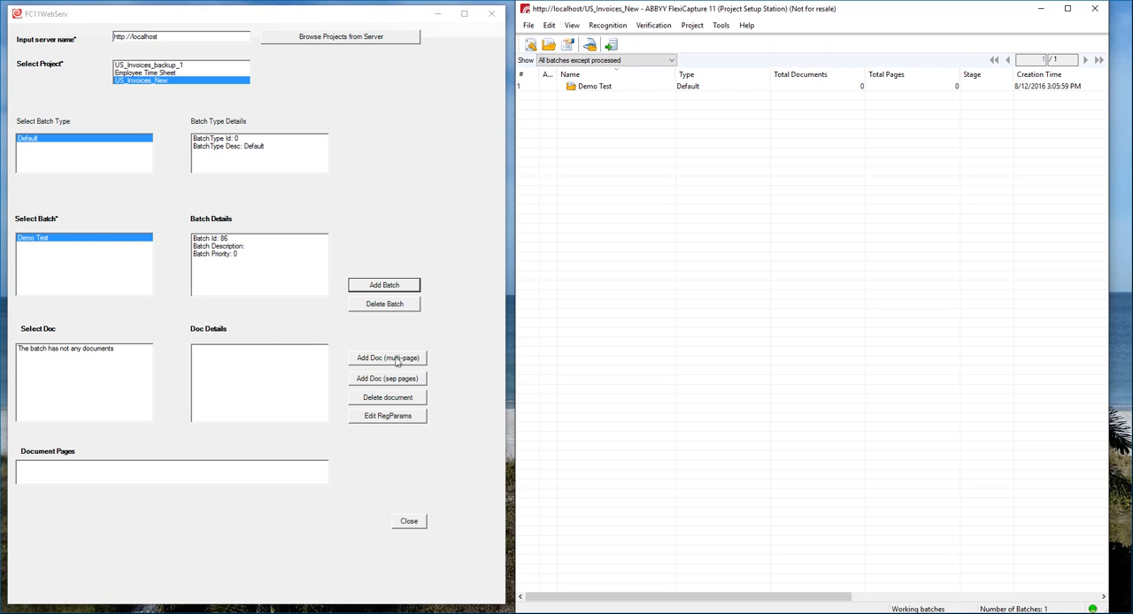
pyautogui.moveTo(400, 387)
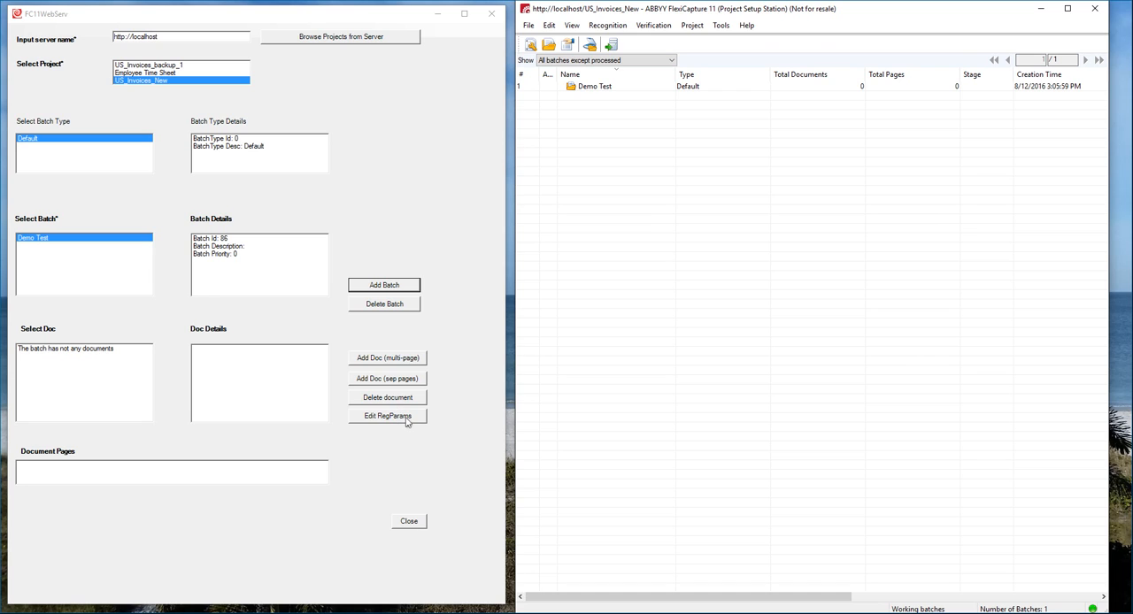
pyautogui.moveTo(407, 424)
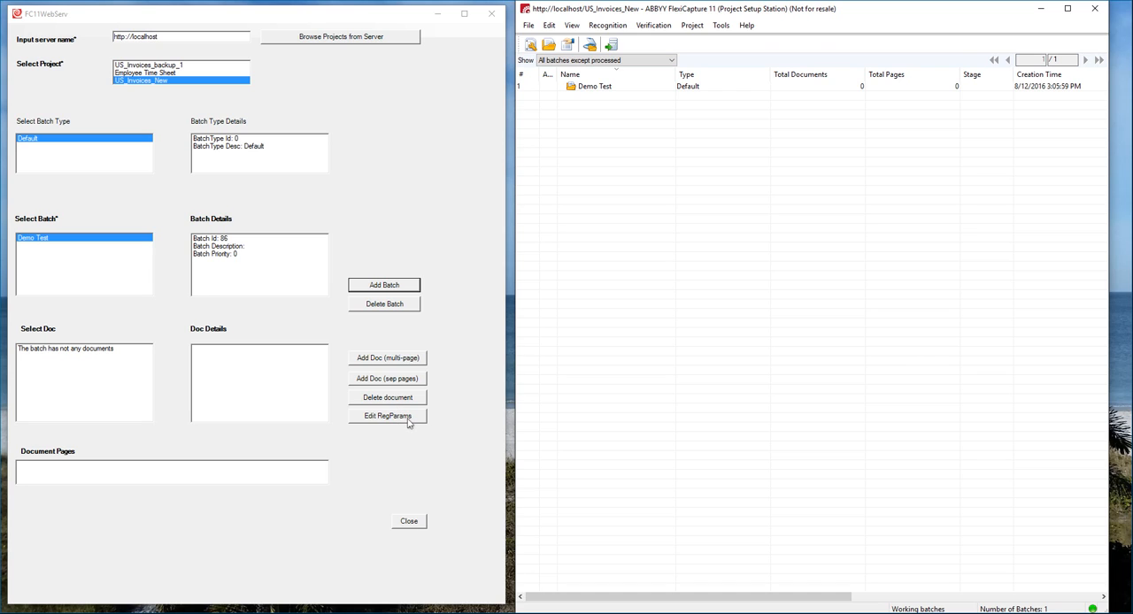
pyautogui.moveTo(350, 315)
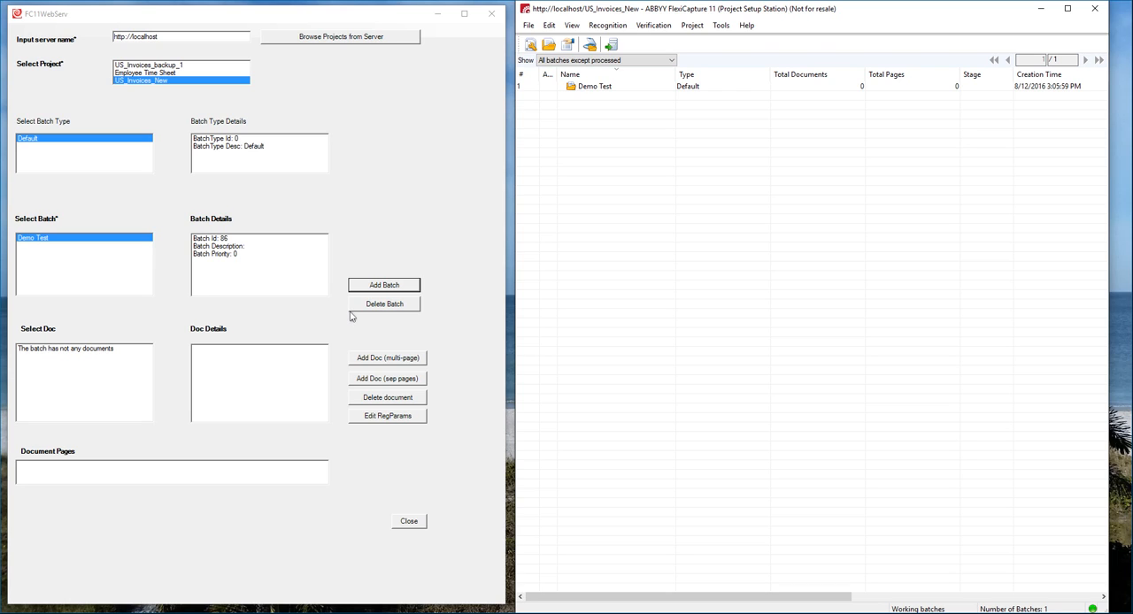
pyautogui.moveTo(352, 315)
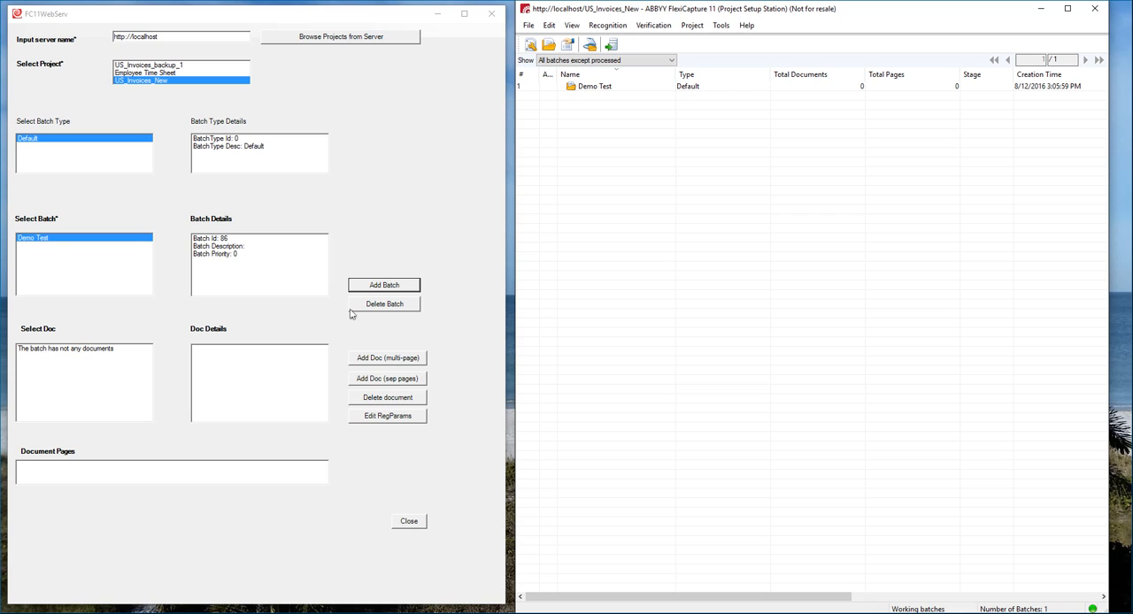
pyautogui.moveTo(345, 308)
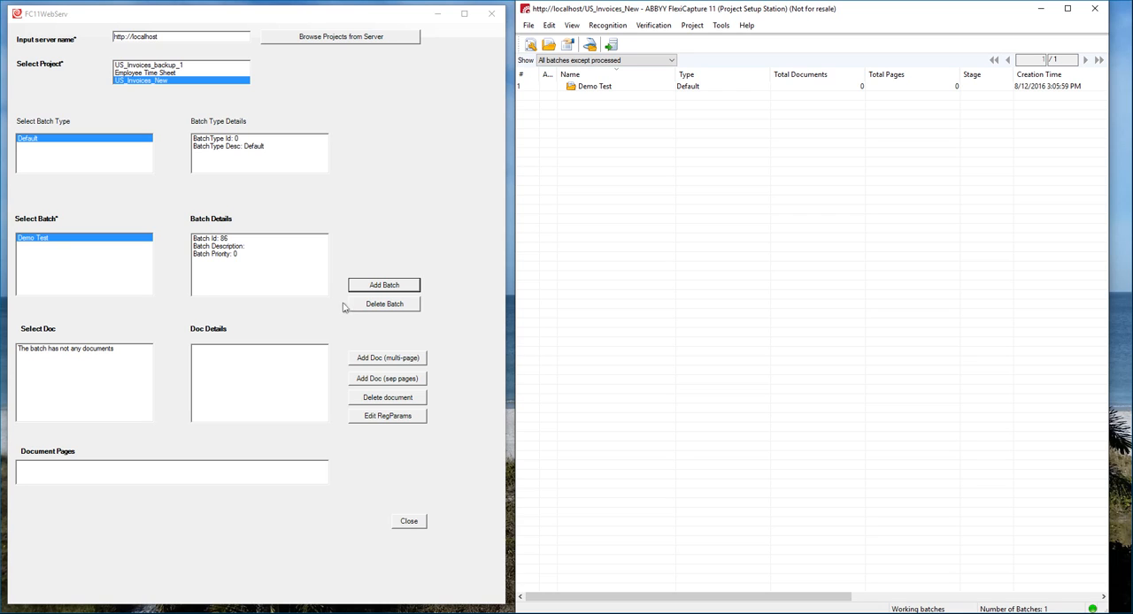
pyautogui.moveTo(294, 370)
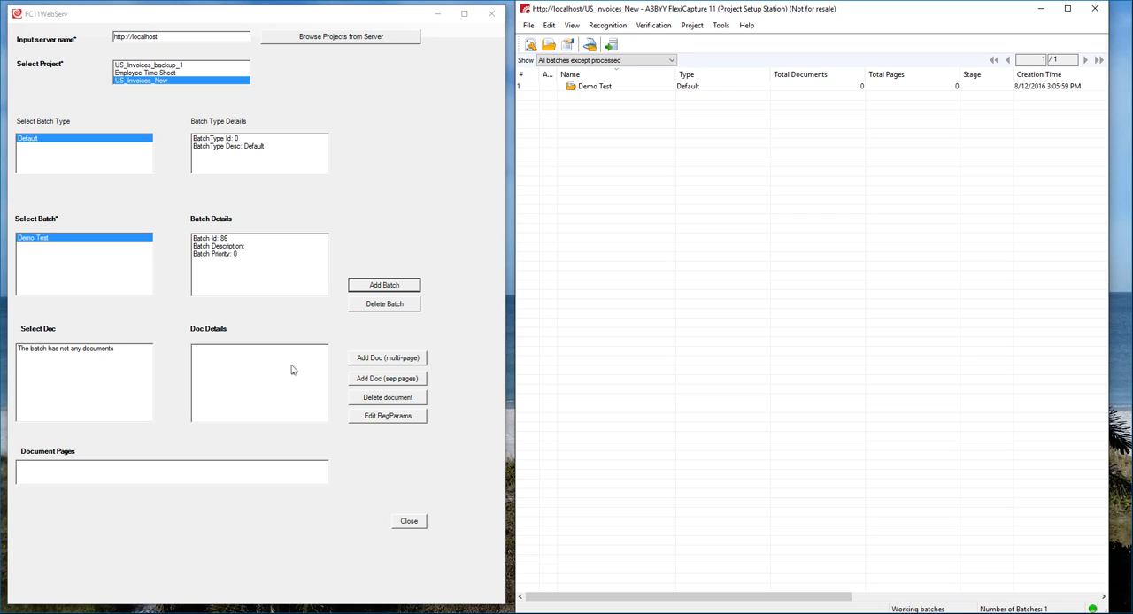
pyautogui.click(386, 358)
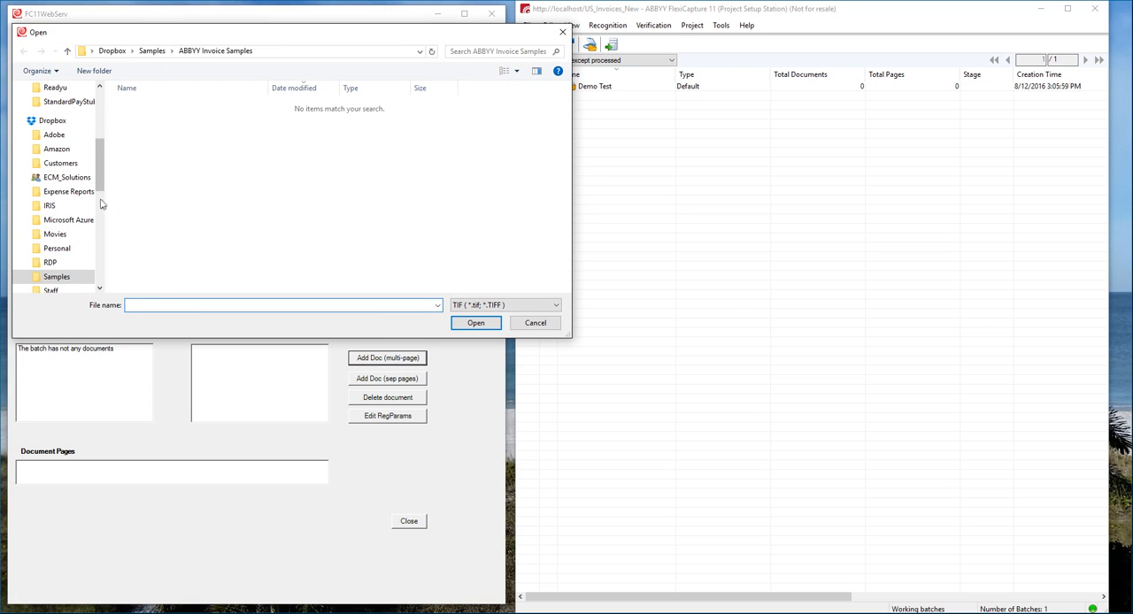
pyautogui.click(556, 304)
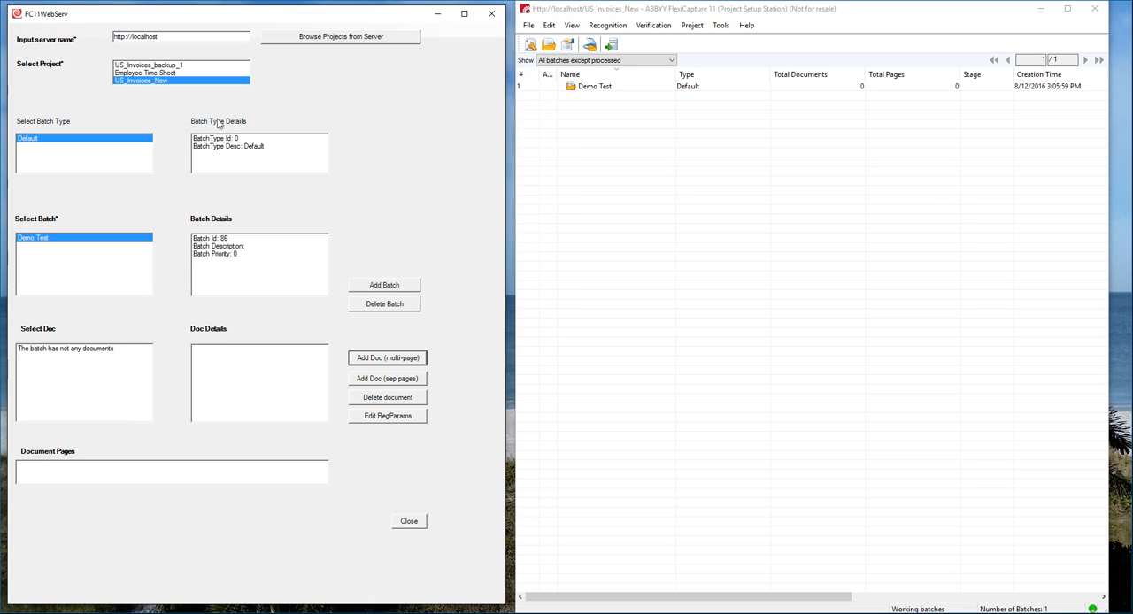
# Upload the multi-page document into the Demo Test batch via FCWebServ.
pyautogui.click(386, 358)
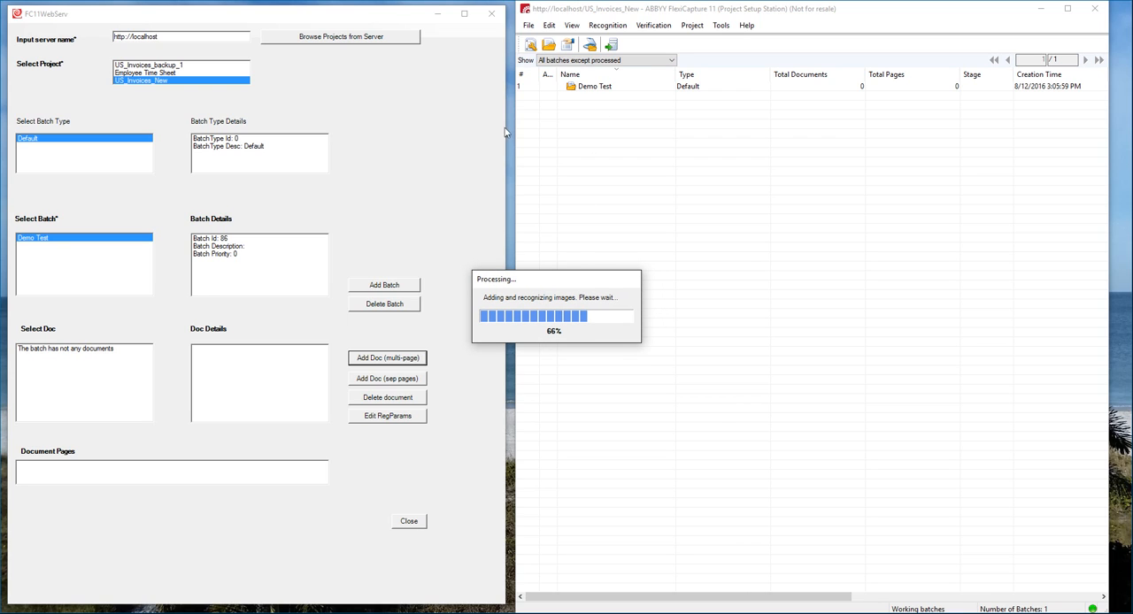
pyautogui.moveTo(546, 244)
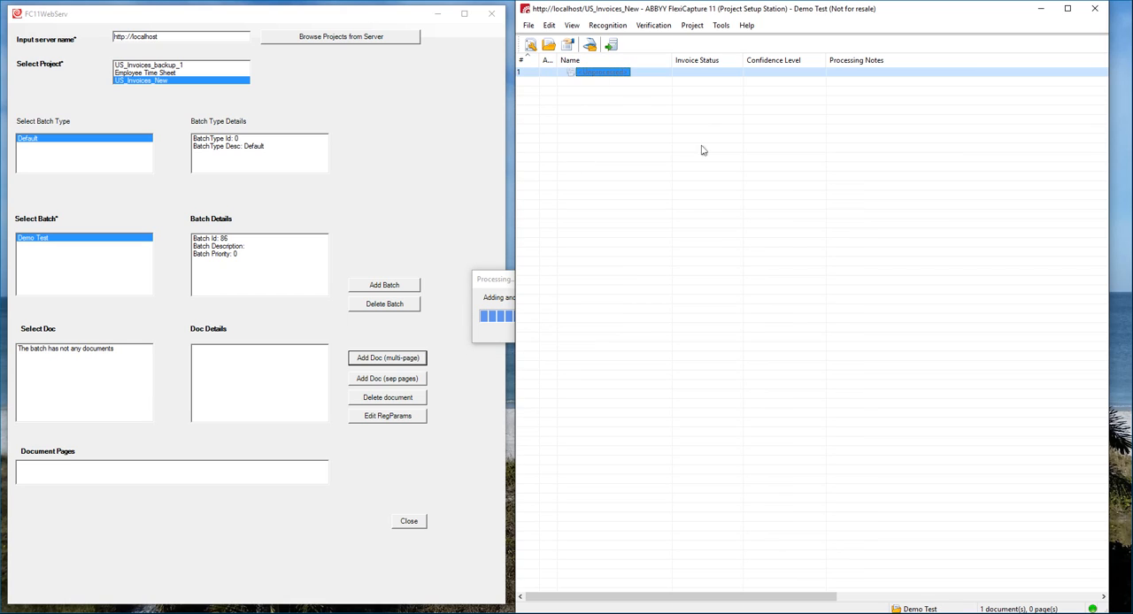
pyautogui.moveTo(498, 234)
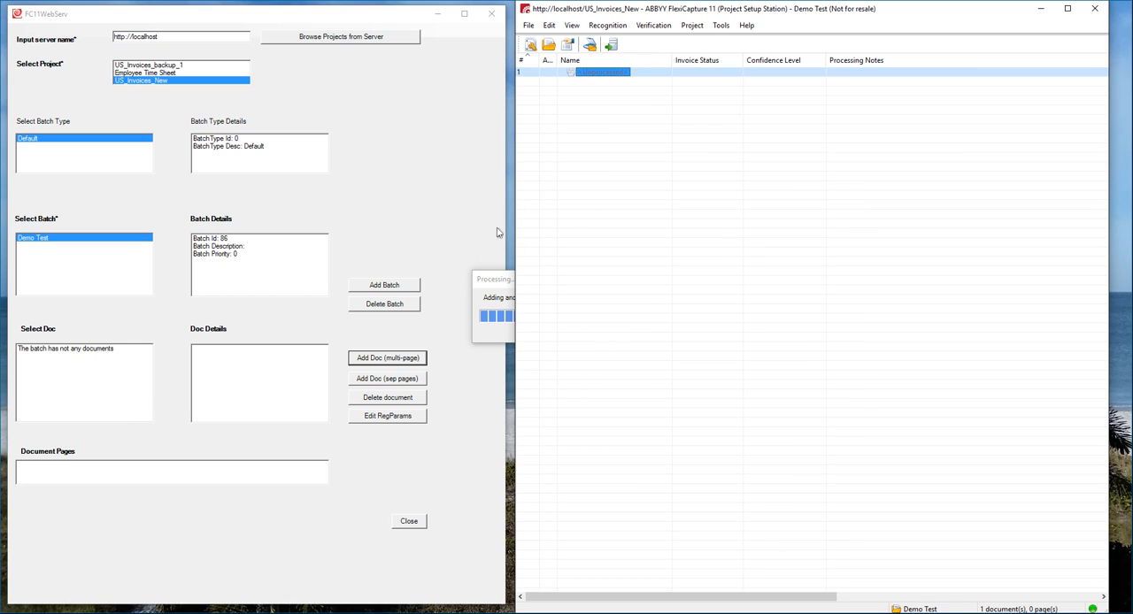
pyautogui.moveTo(478, 266)
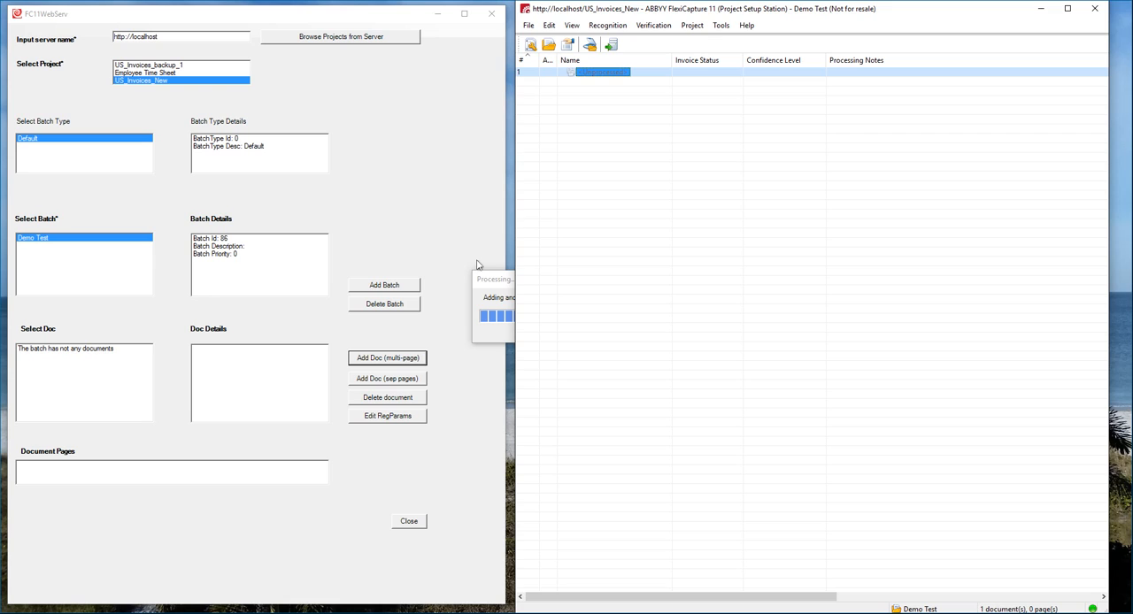